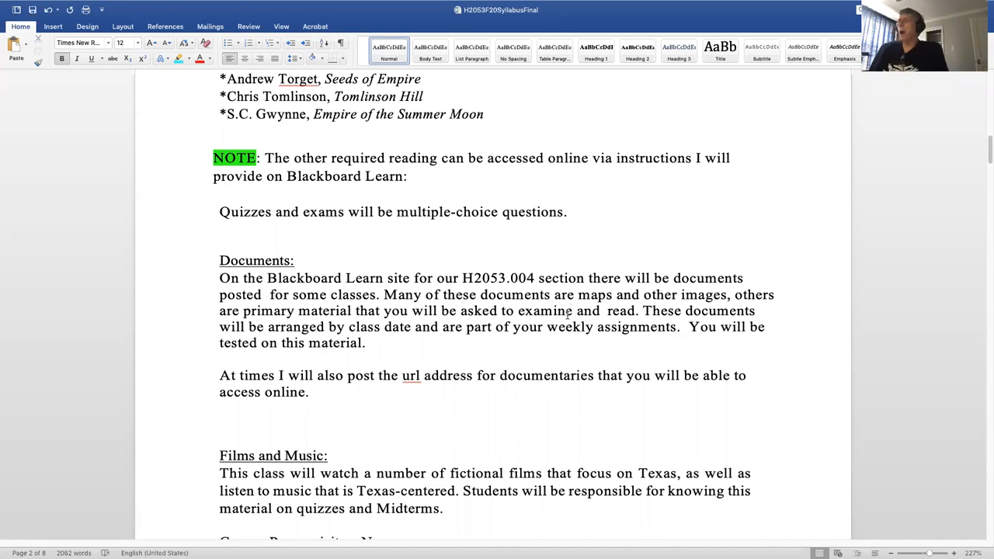
scroll("down", 3)
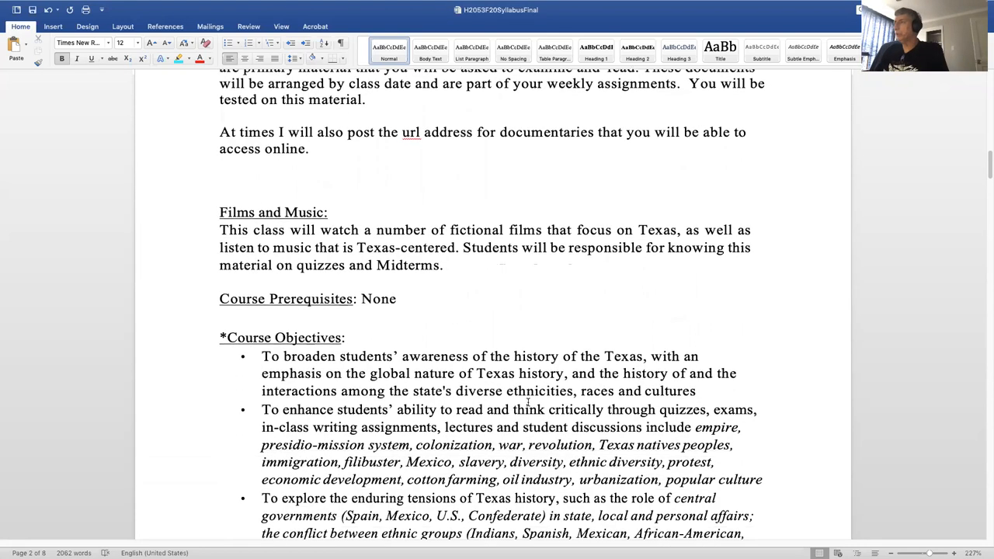
scroll("down", 3)
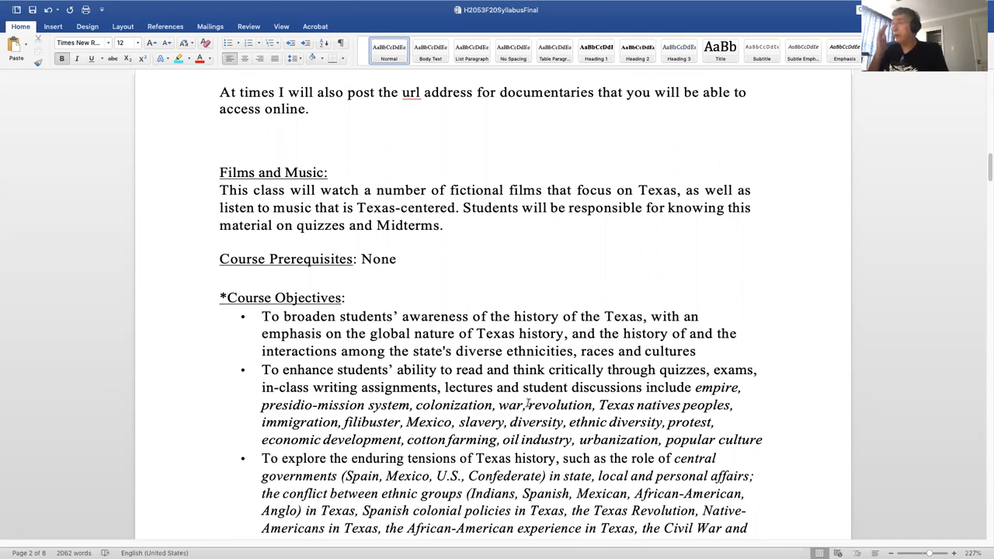
scroll("down", 3)
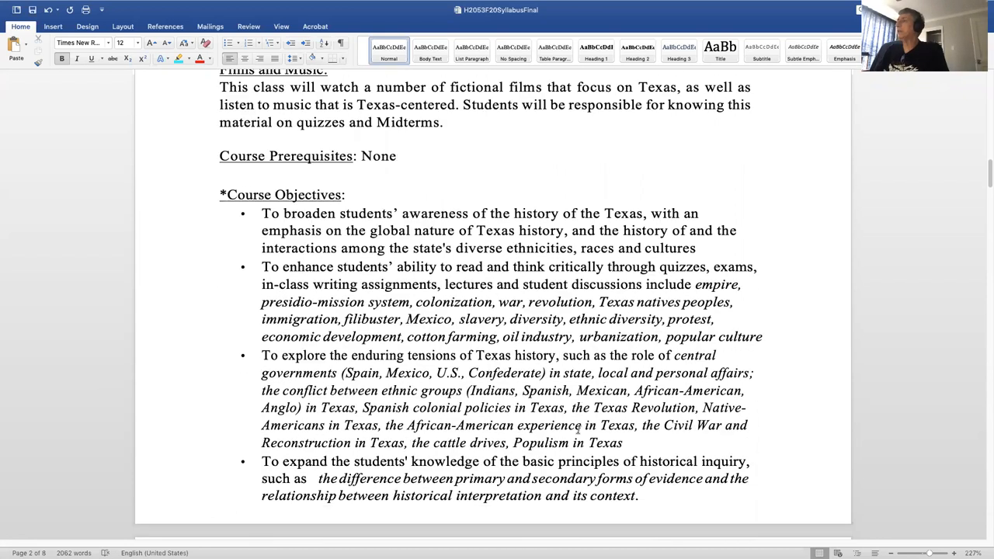
scroll("up", 3)
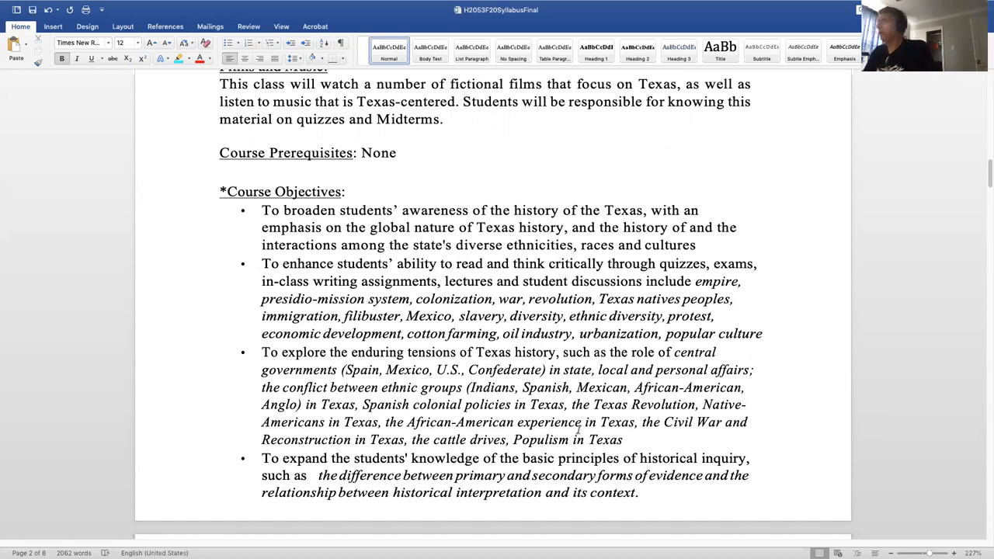
scroll("down", 3)
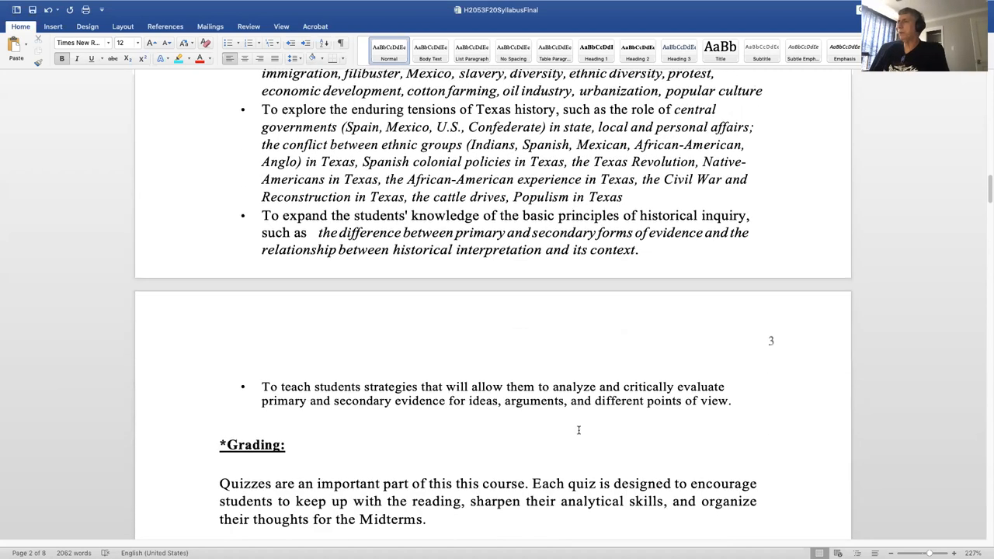
scroll("down", 3)
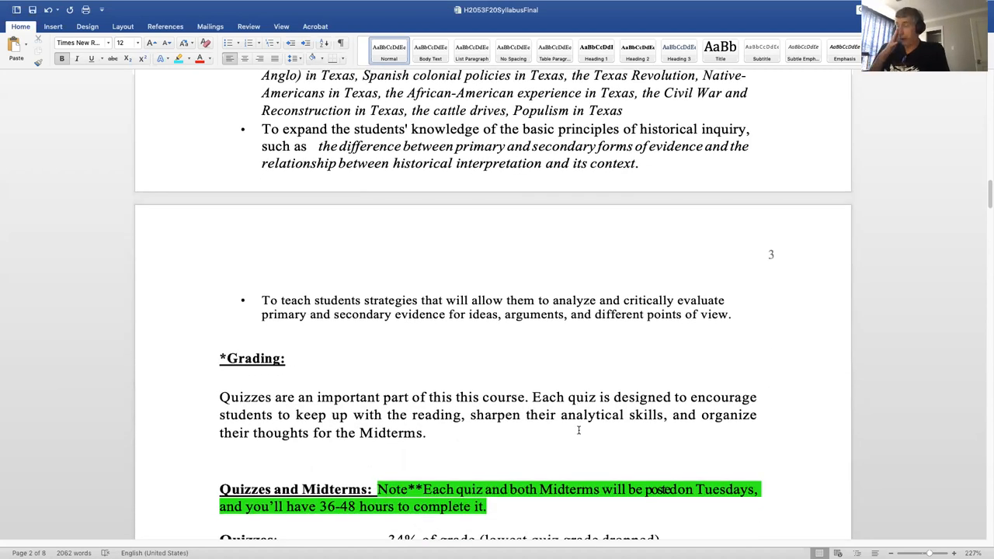
mouse_move(621, 463)
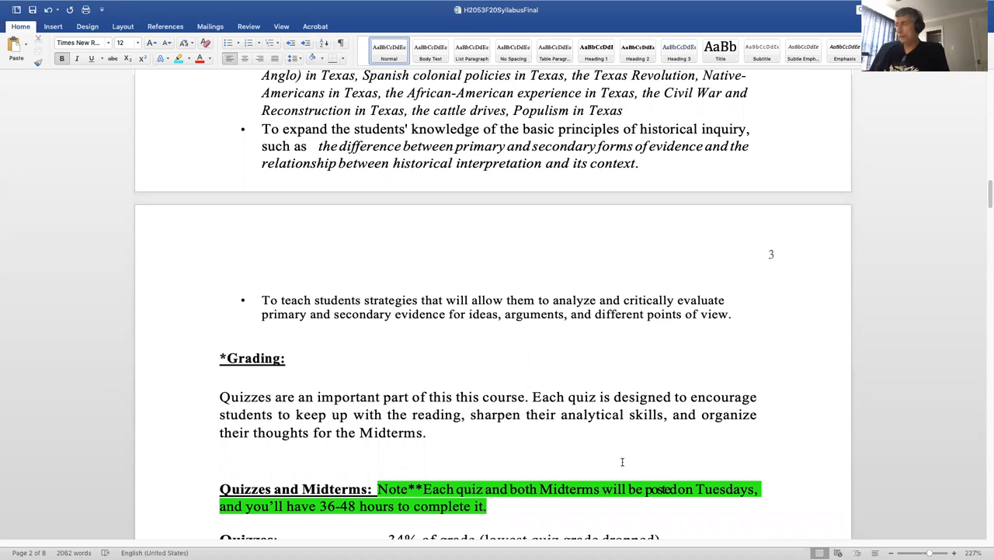
scroll("down", 3)
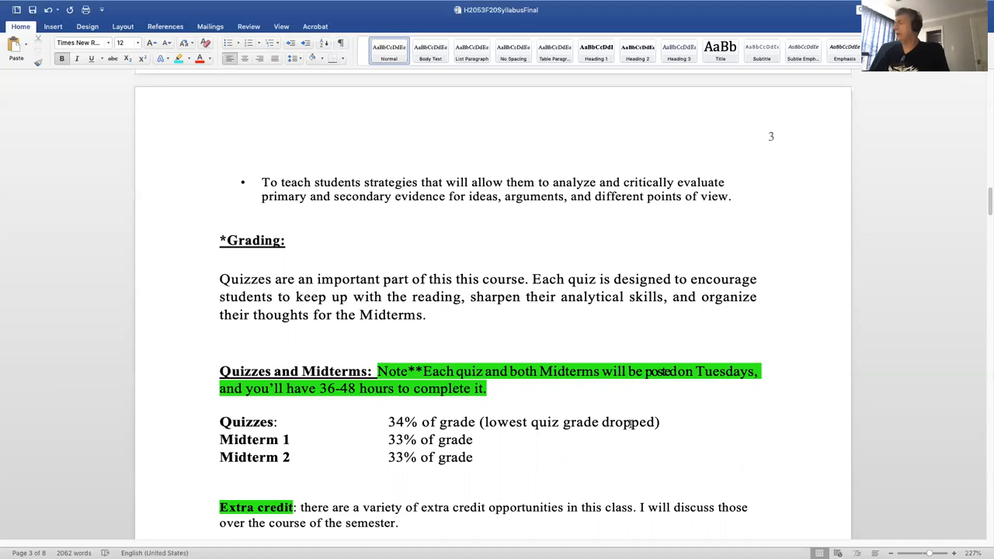
scroll("down", 3)
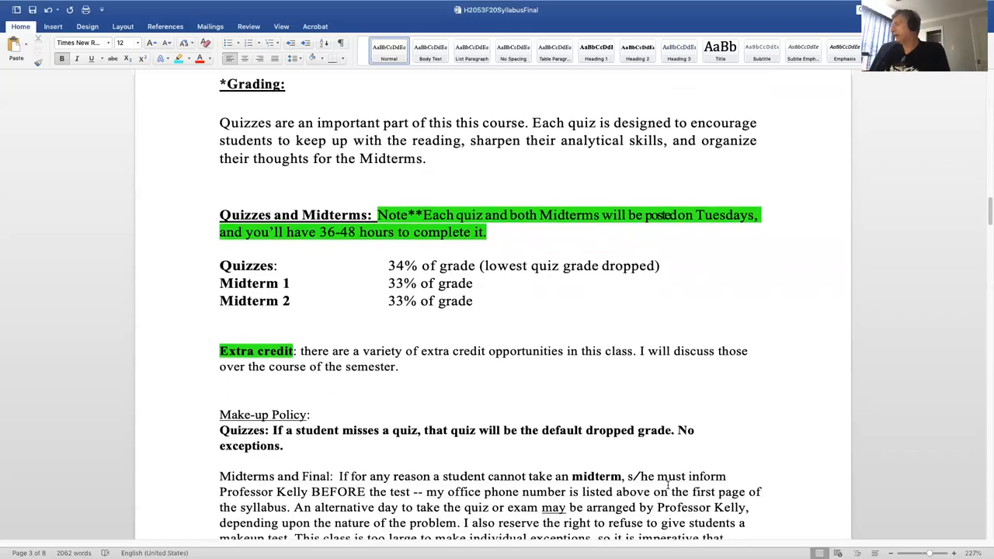
scroll("down", 3)
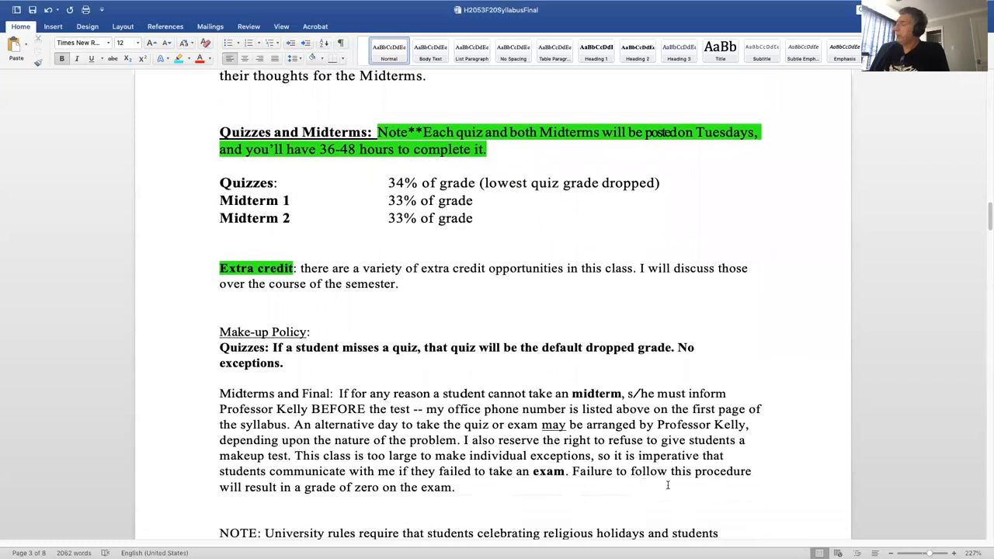
scroll("down", 3)
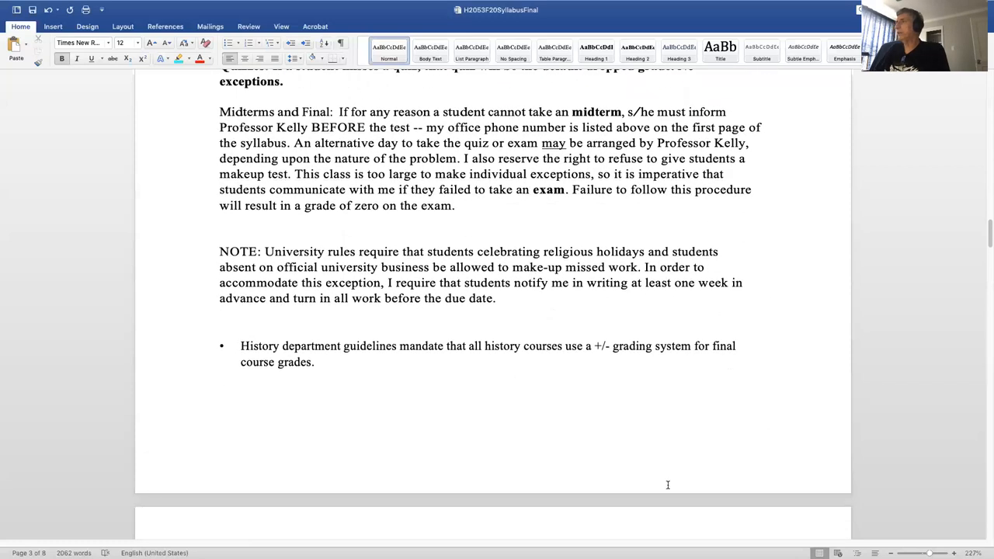
scroll("down", 3)
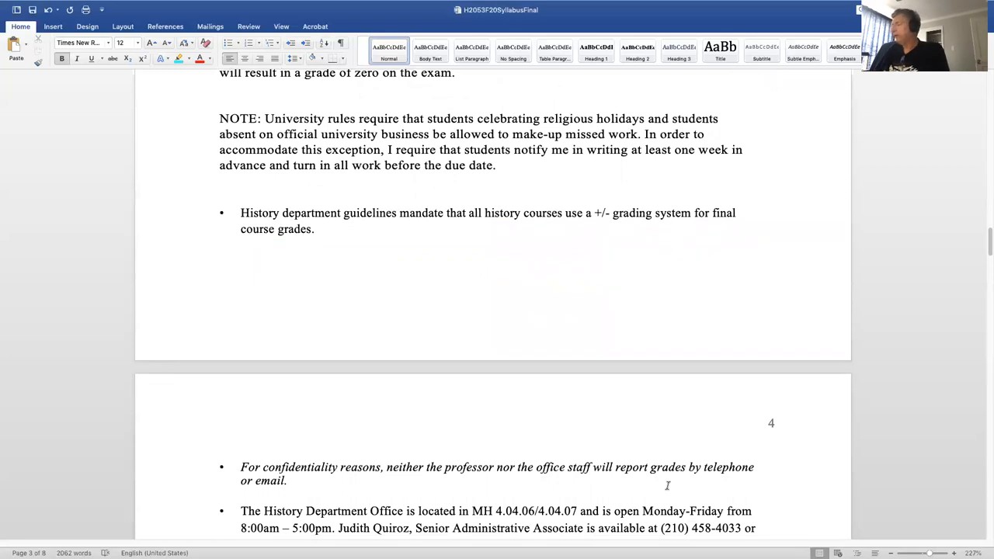
scroll("down", 3)
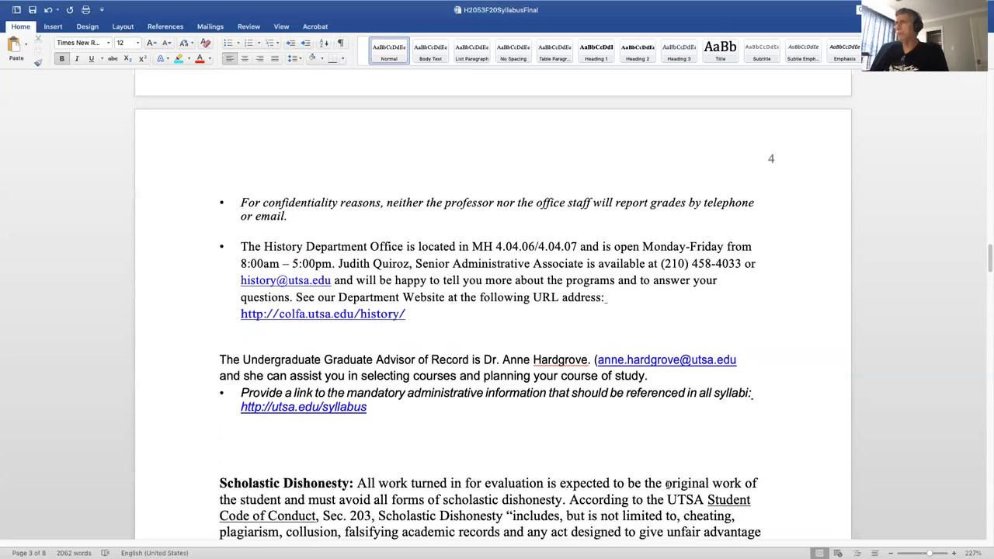
scroll("down", 3)
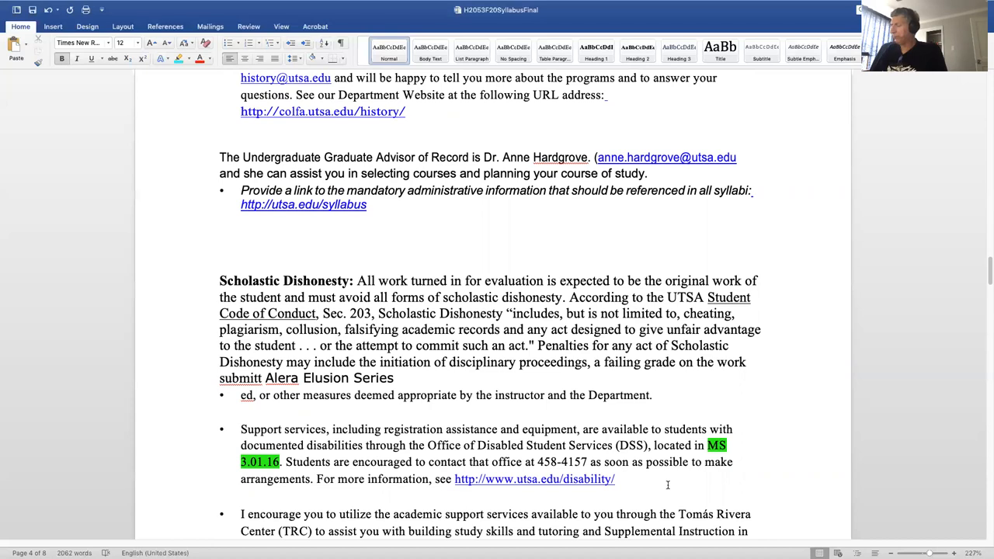
scroll("down", 3)
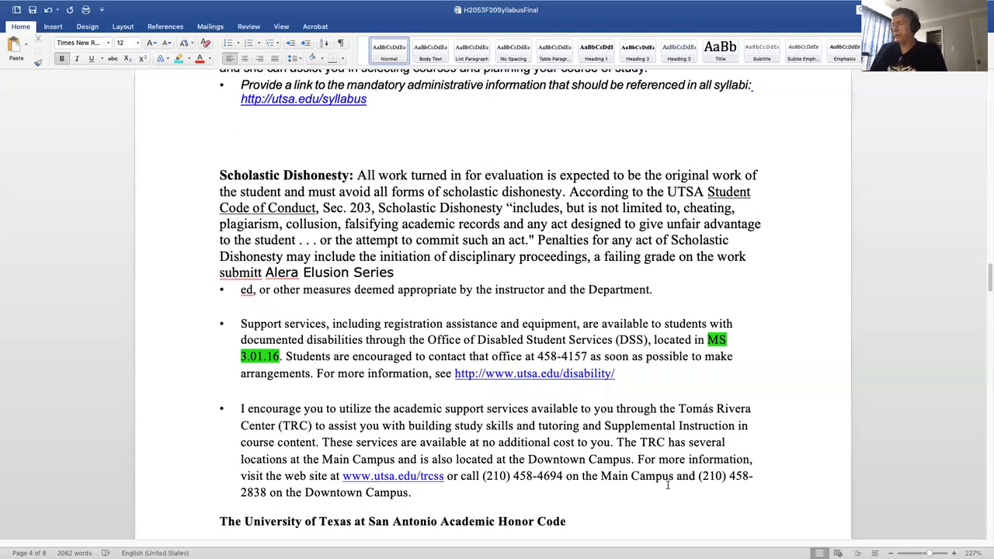
scroll("down", 3)
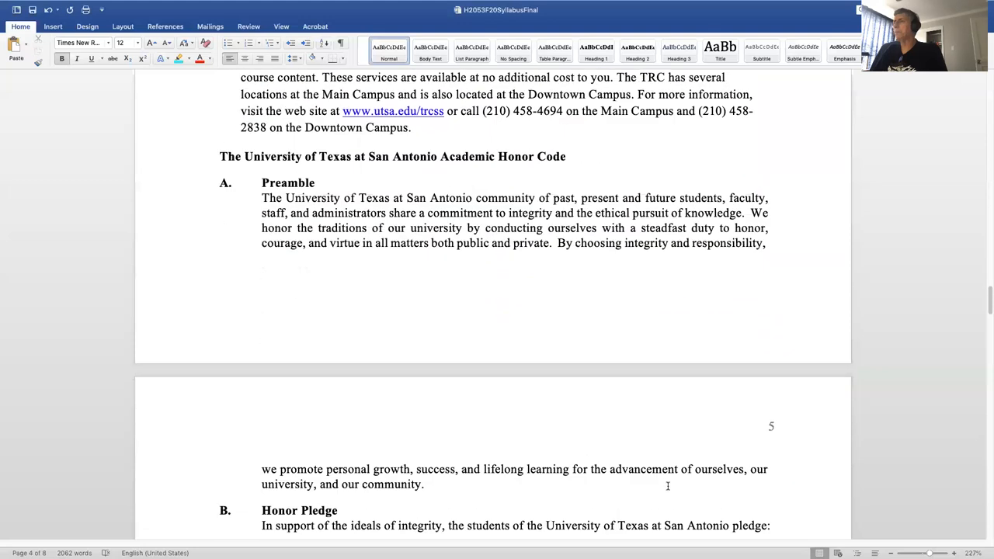